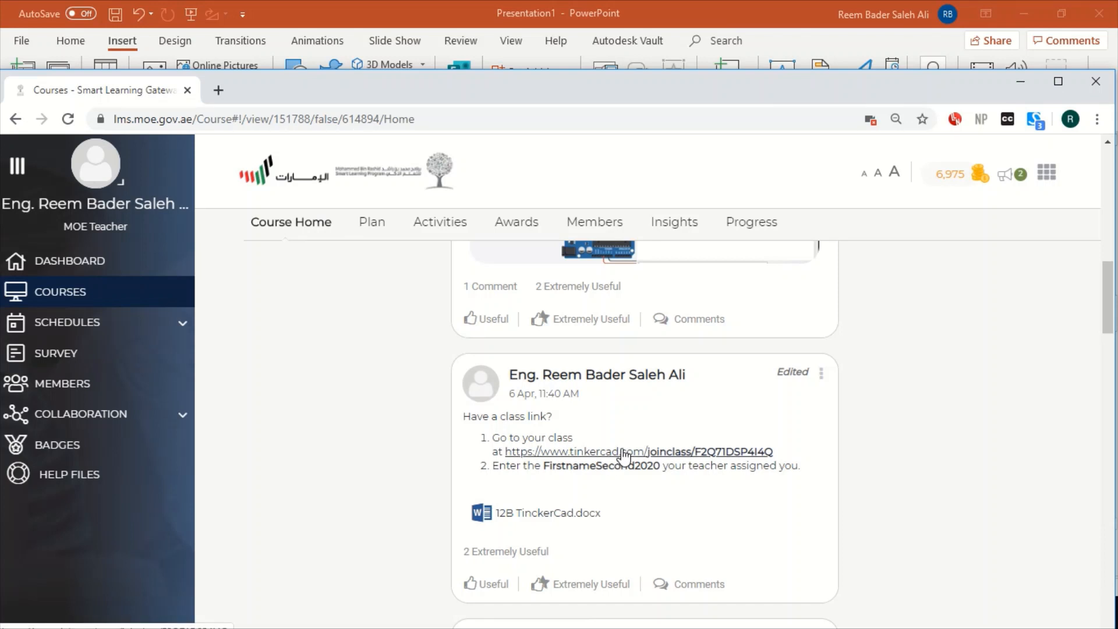
Follow the tinkercad.com/joinclass link from the course post to reach the Join class page.
{"action": "left_click", "coordinate": [635, 451]}
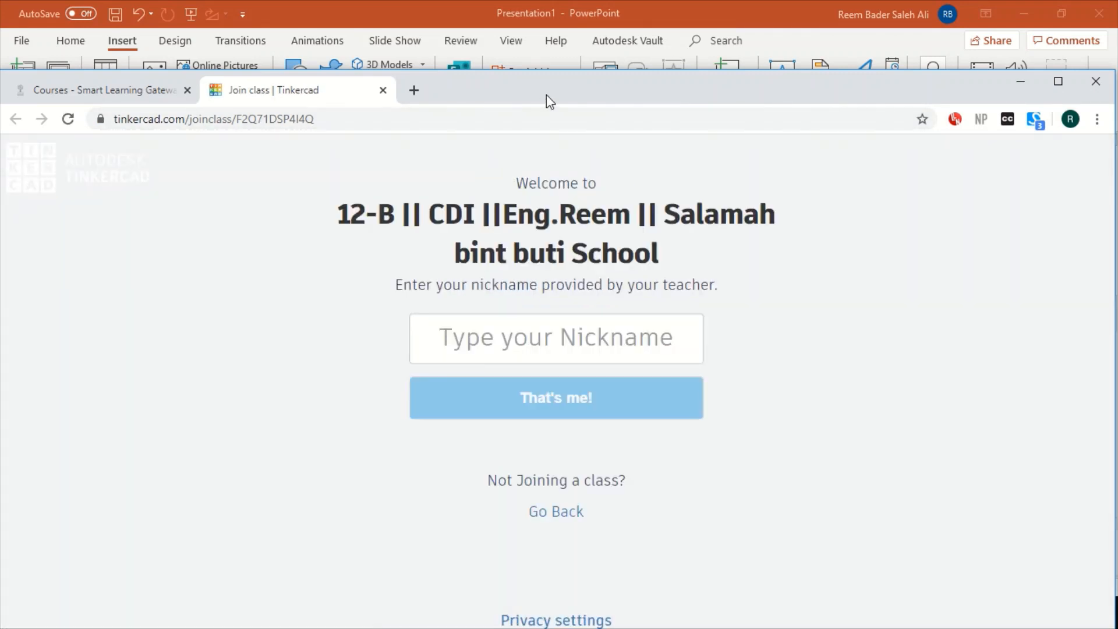
Enter the assigned nickname 'reemba2020' and confirm with That's me! to join the class.
{"action": "left_click", "coordinate": [557, 338]}
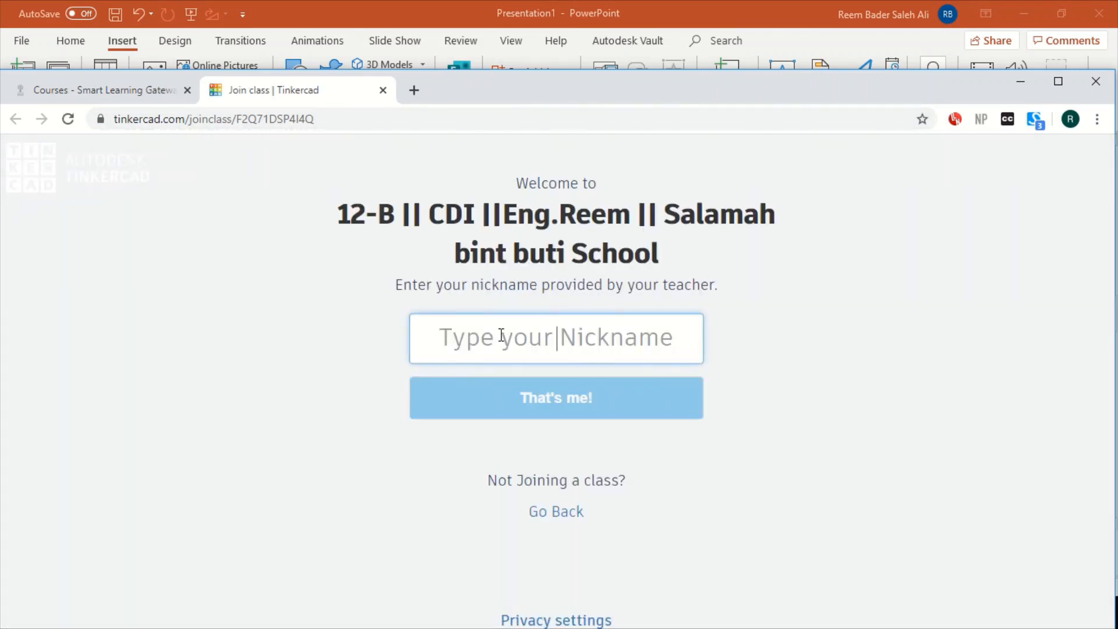
{"action": "type", "text": "reembader"}
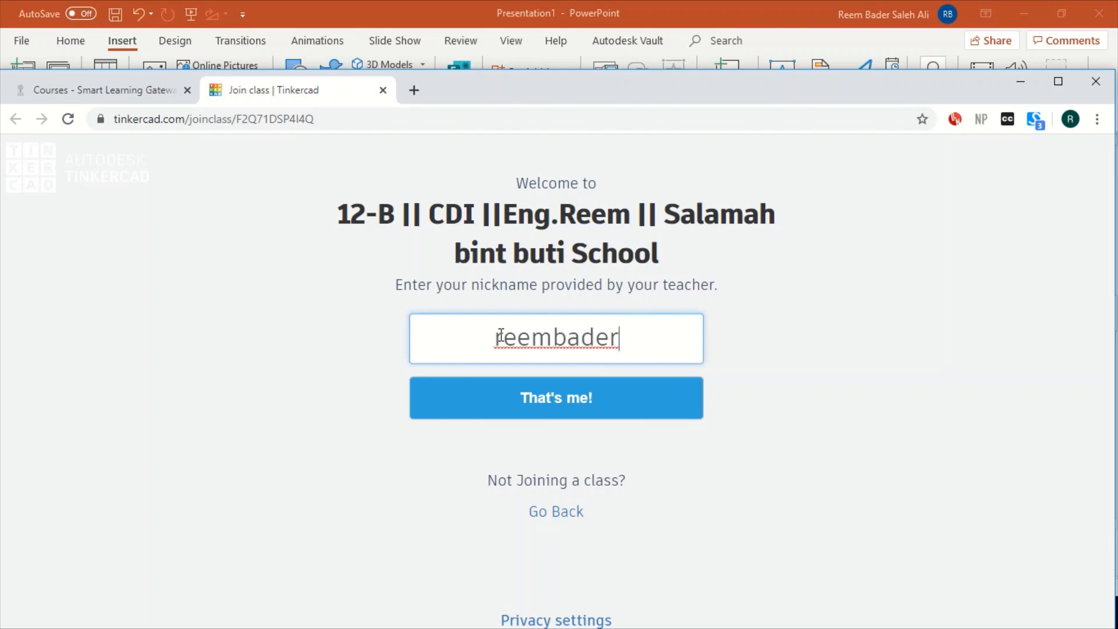
{"action": "type", "text": "2020"}
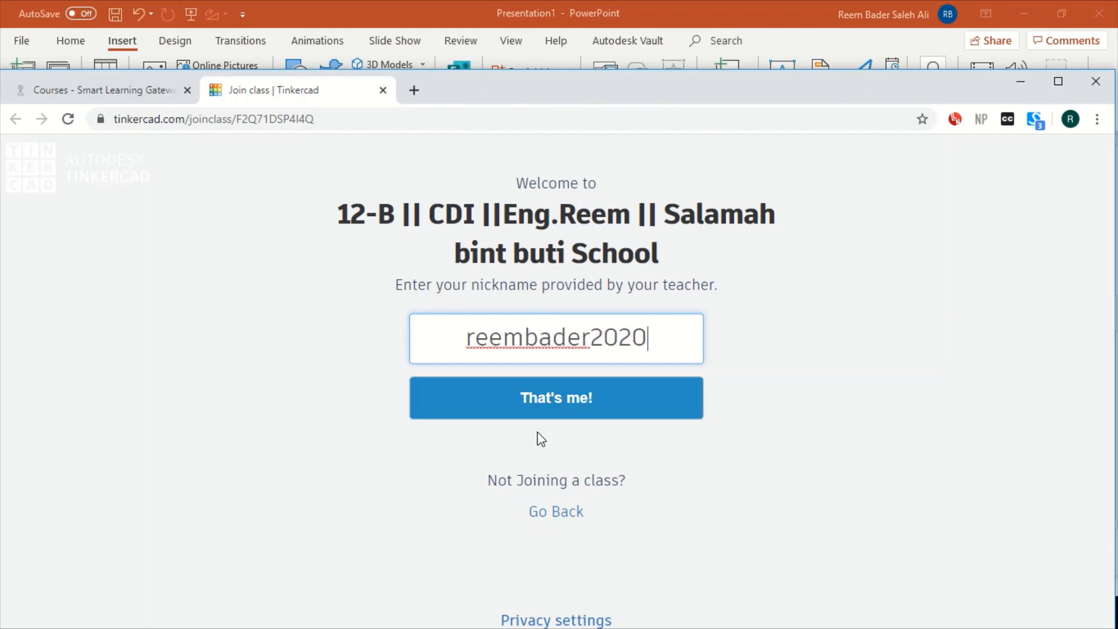
{"action": "left_click", "coordinate": [556, 397]}
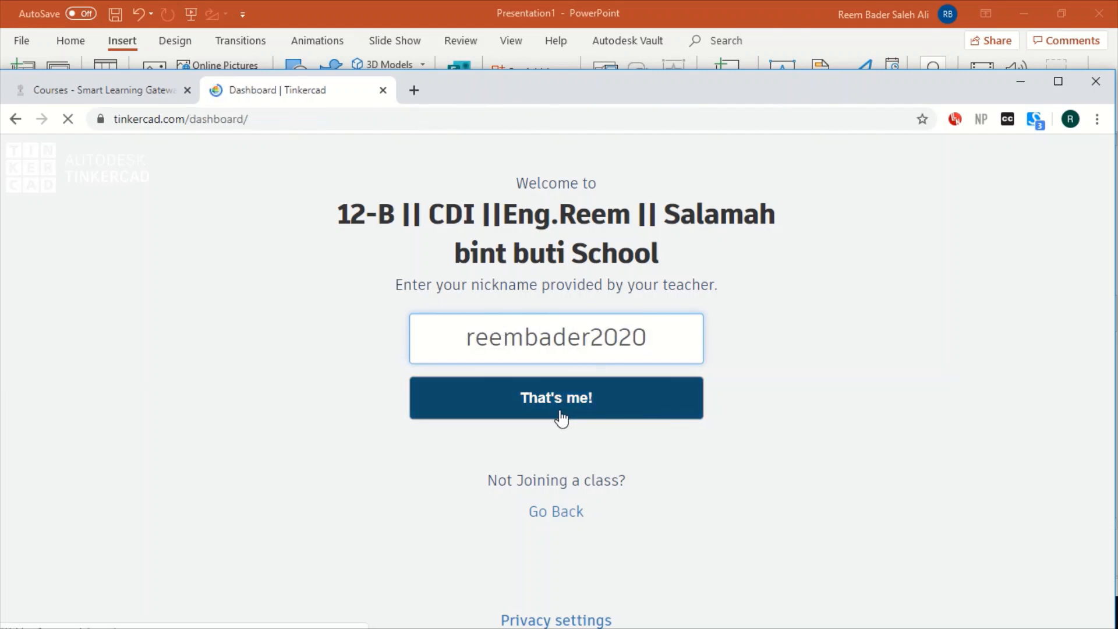
{"action": "left_click", "coordinate": [556, 397]}
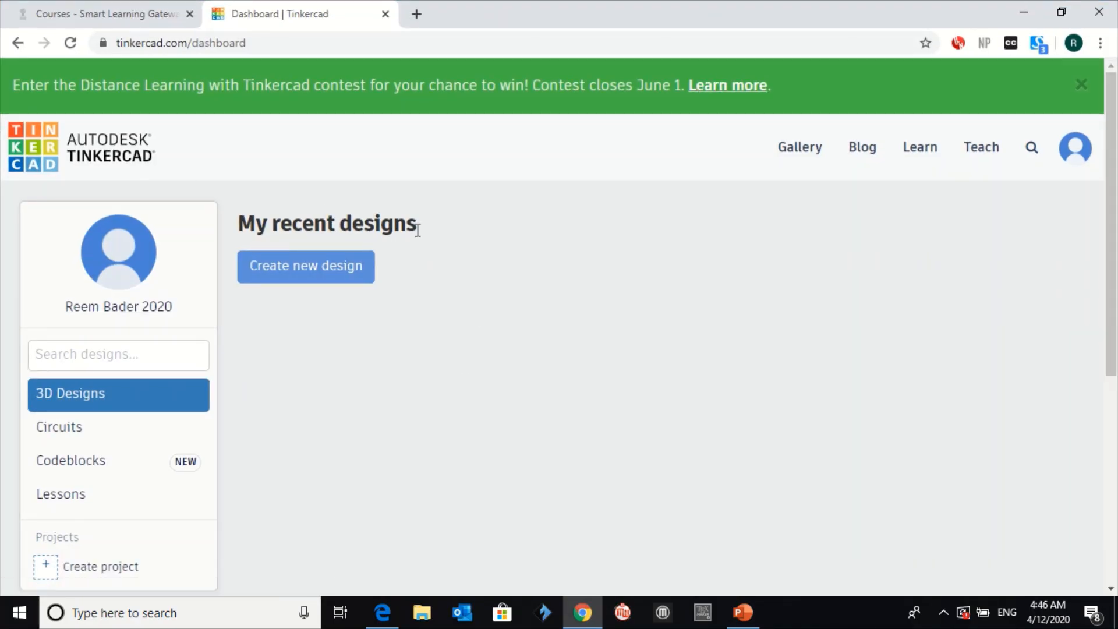
{"action": "mouse_move", "coordinate": [370, 367]}
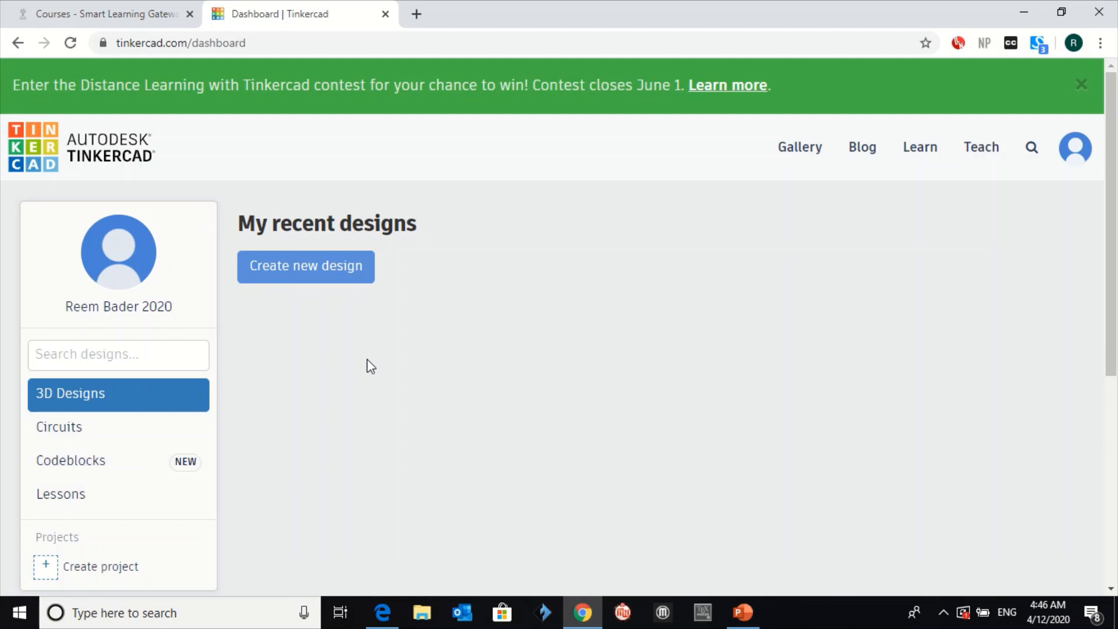
{"action": "mouse_move", "coordinate": [320, 324]}
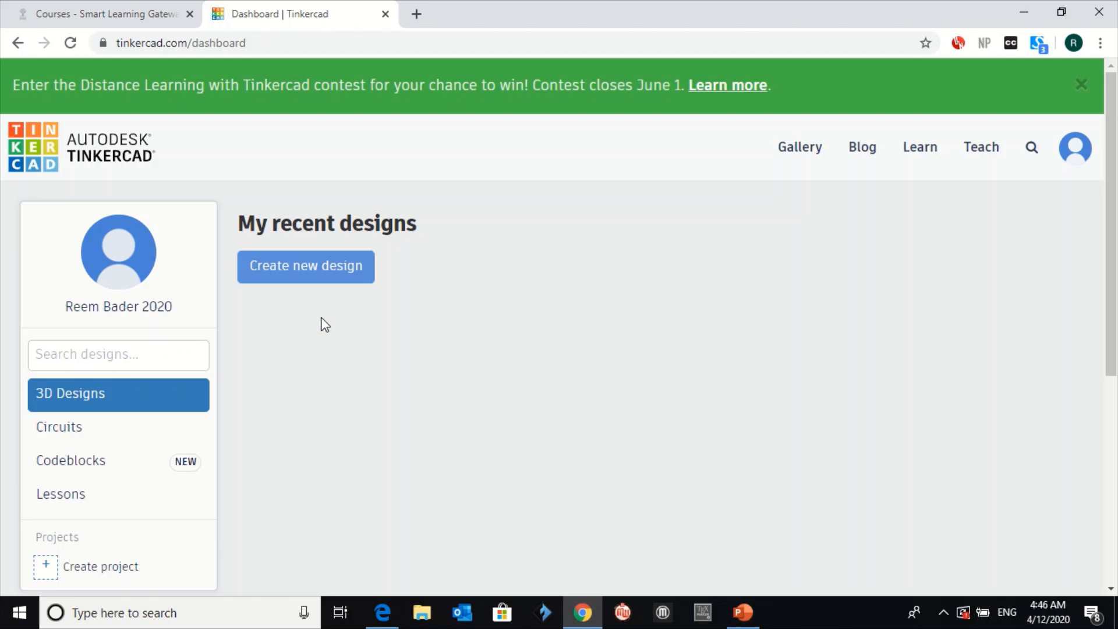
{"action": "mouse_move", "coordinate": [102, 342]}
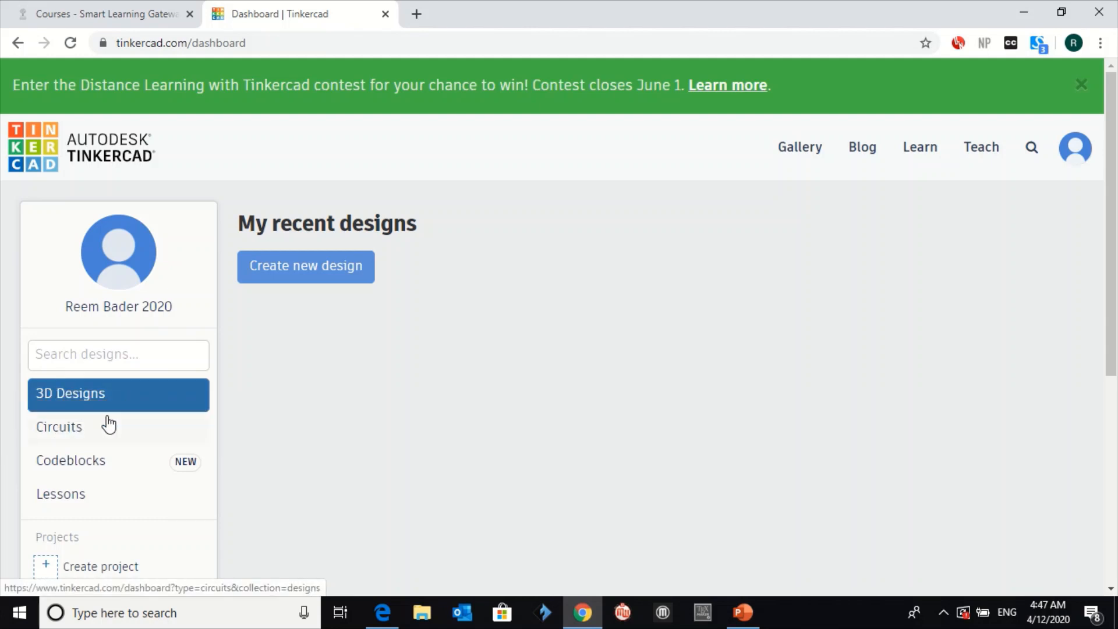
Show the Circuits collection, glance at Codeblocks, and return to the two private circuits.
{"action": "left_click", "coordinate": [59, 426]}
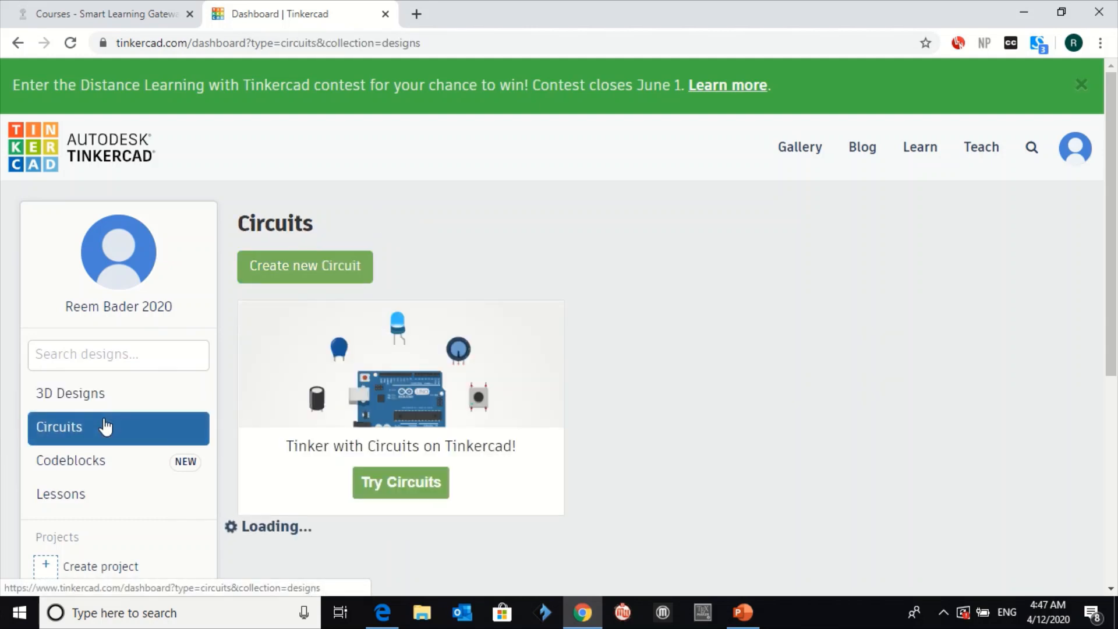
{"action": "left_click", "coordinate": [71, 460]}
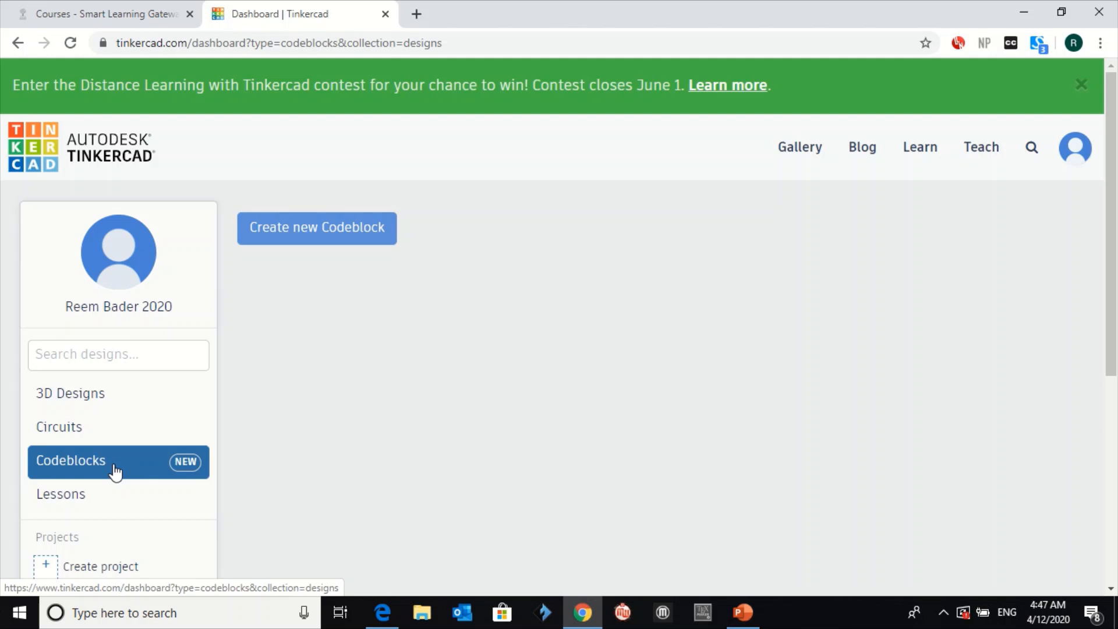
{"action": "left_click", "coordinate": [59, 426]}
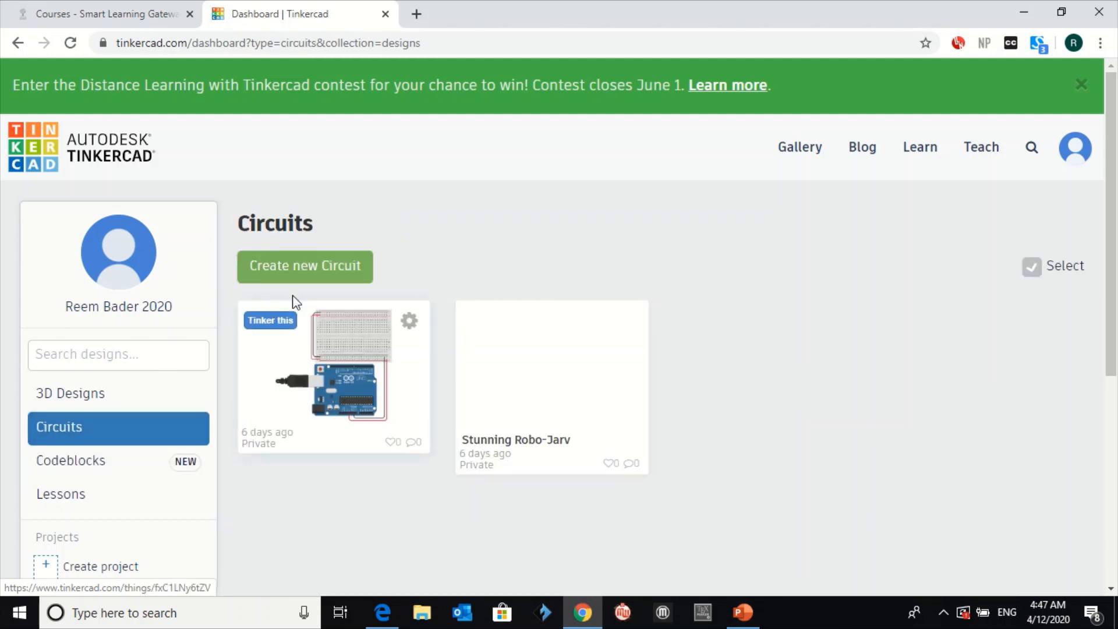
Create a new blank circuit and make its default title Glorious Allis editable.
{"action": "left_click", "coordinate": [304, 265]}
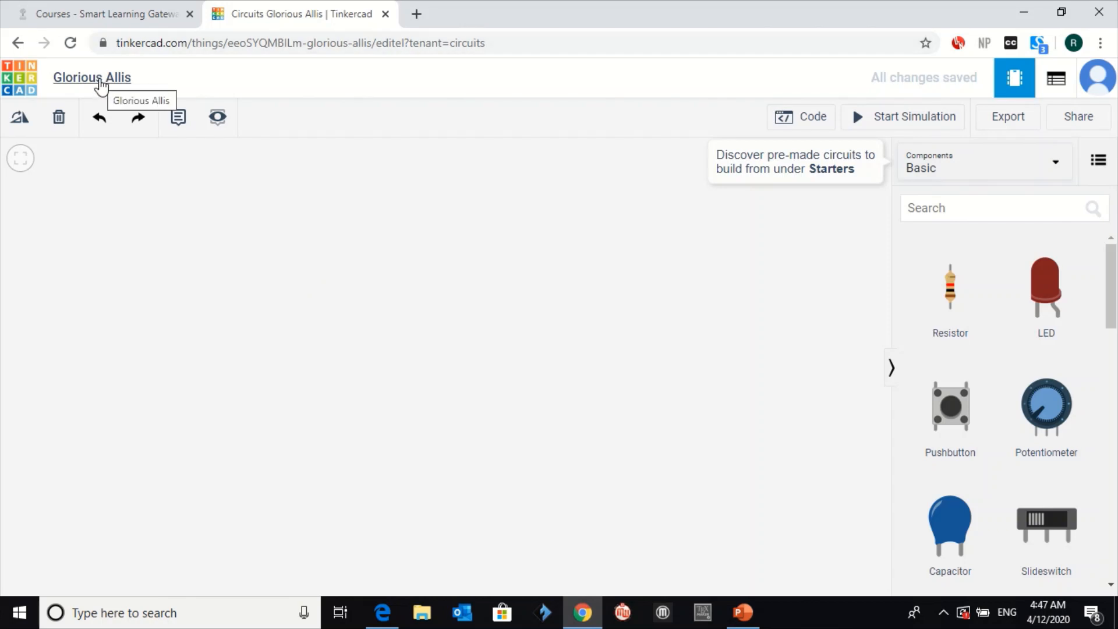
{"action": "left_click", "coordinate": [91, 77]}
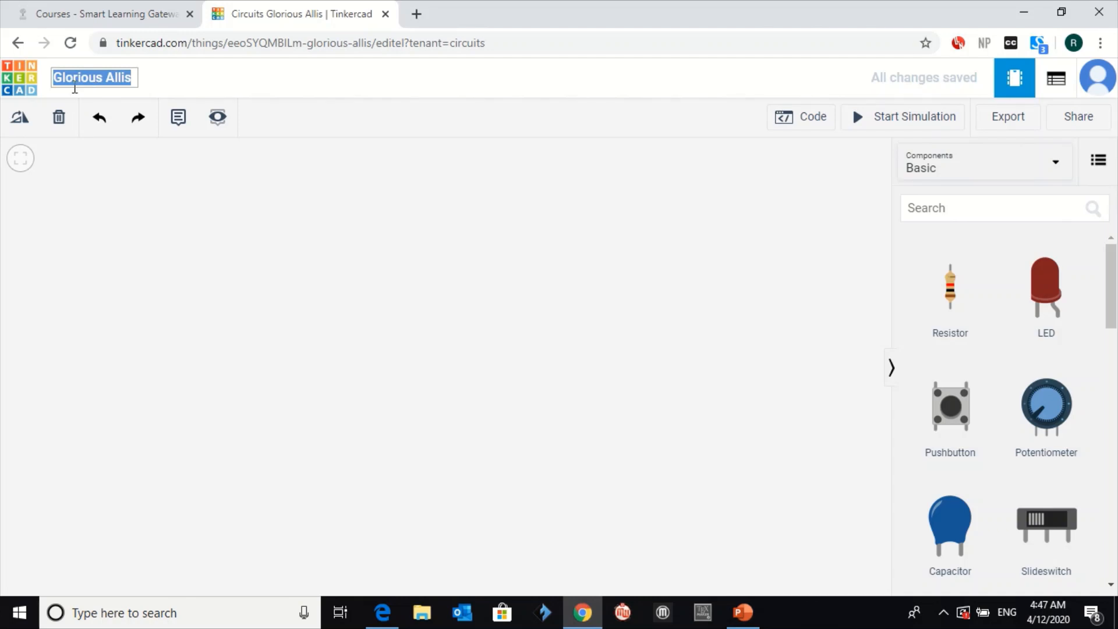
{"action": "type", "text": "Activity"}
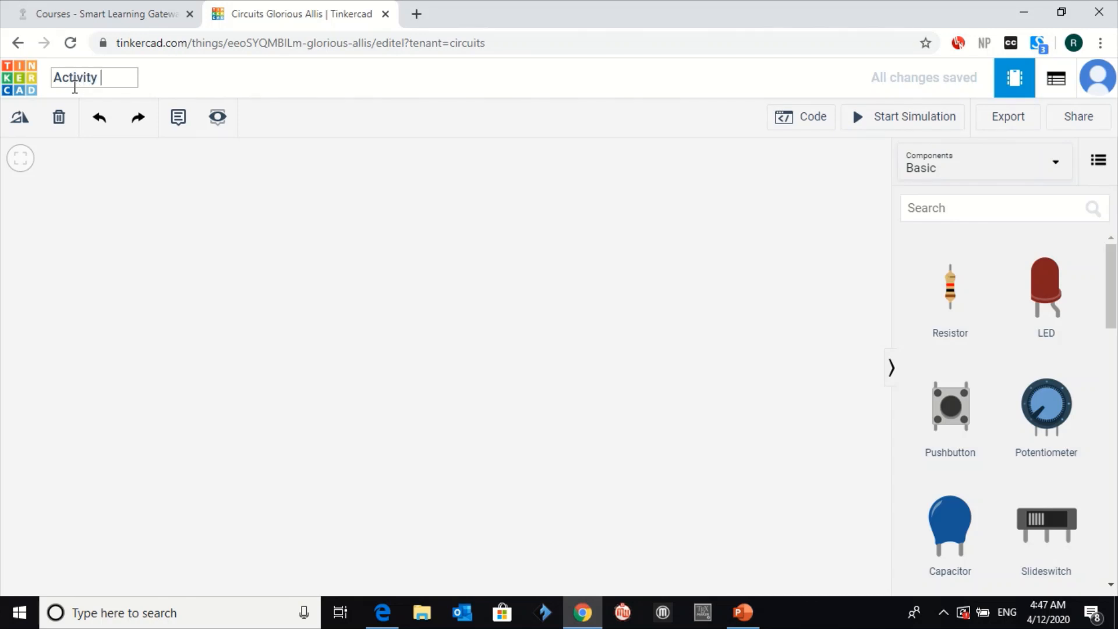
{"action": "type", "text": "1.1.1"}
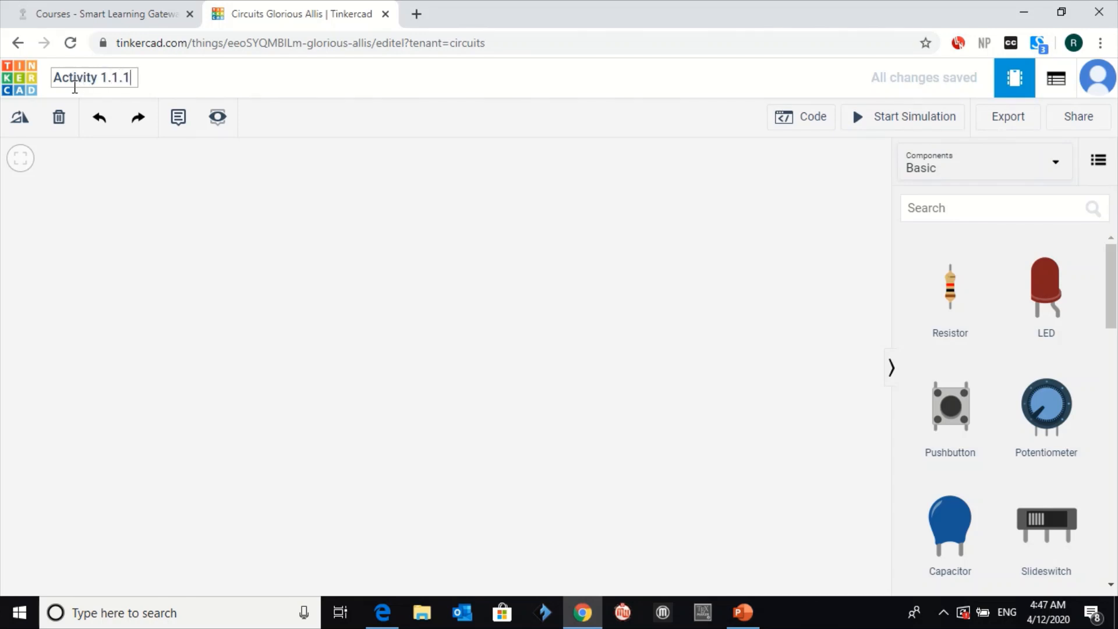
{"action": "type", "text": "-"}
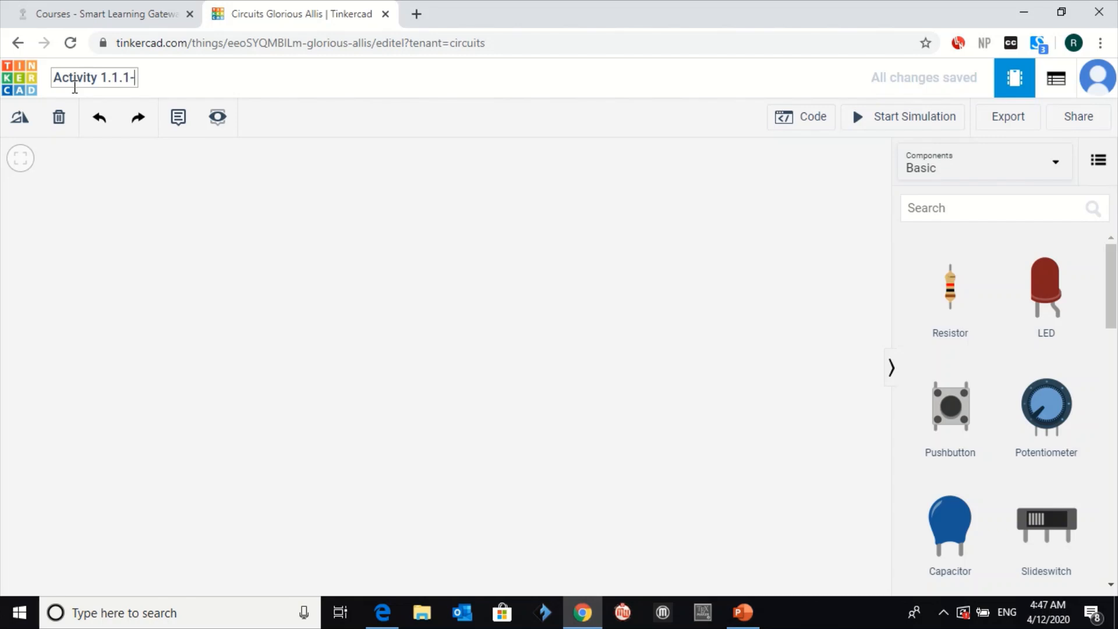
{"action": "type", "text": "- R"}
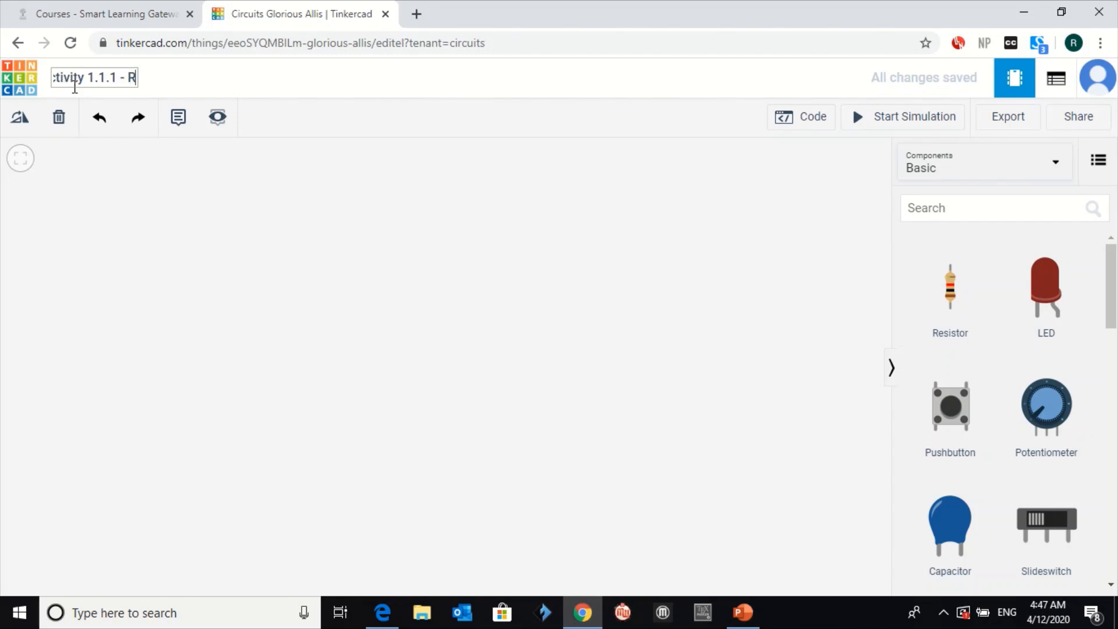
{"action": "type", "text": "Reem Bad"}
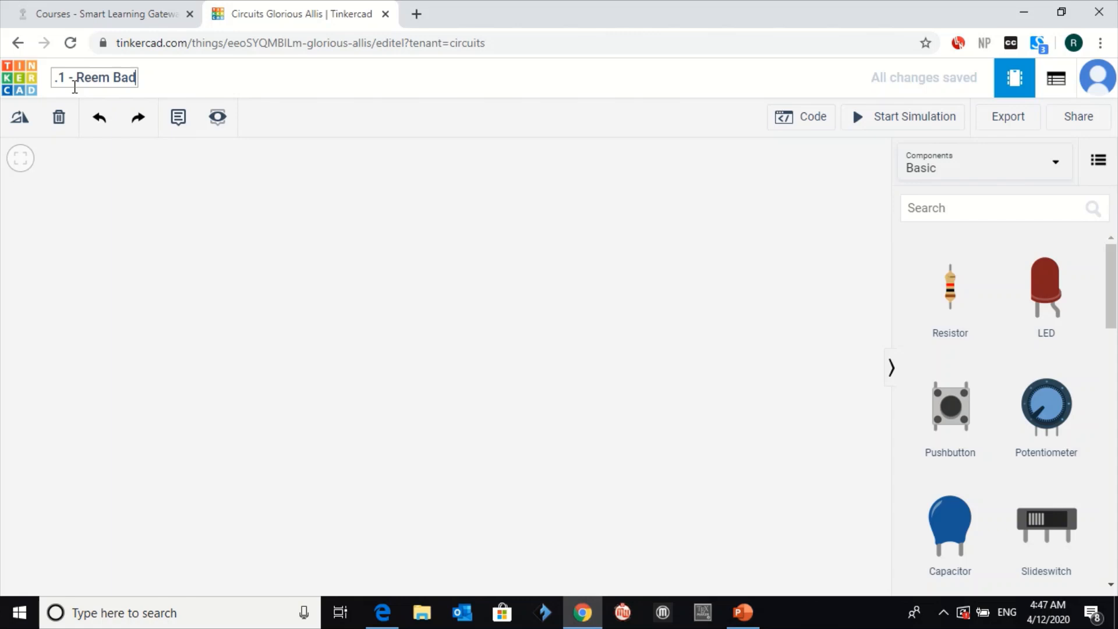
{"action": "type", "text": "Reem Bader -"}
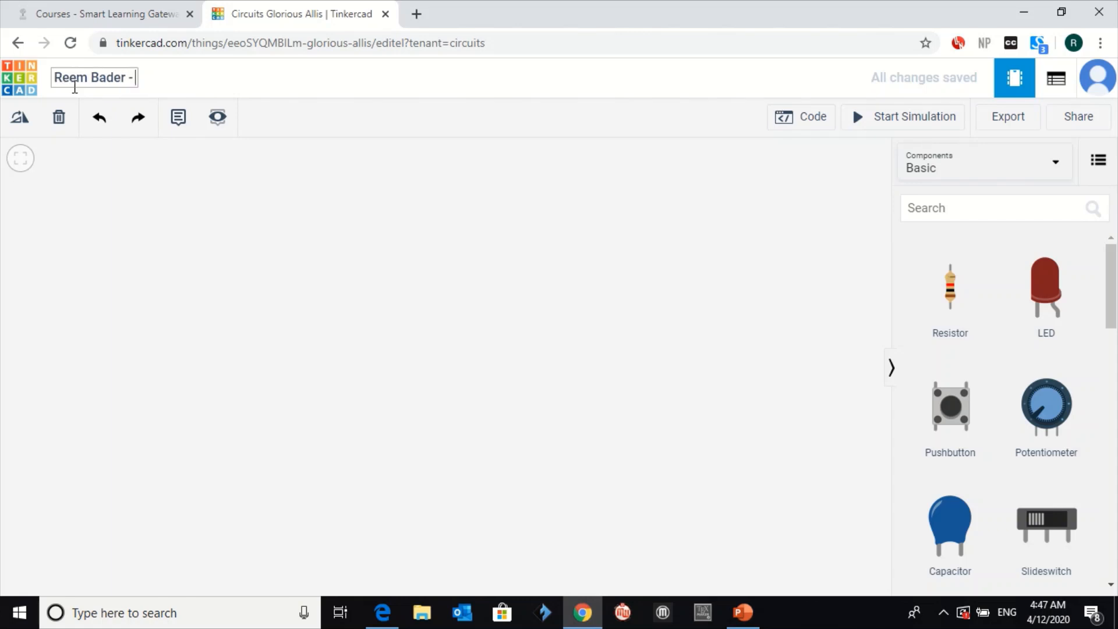
{"action": "type", "text": "12B"}
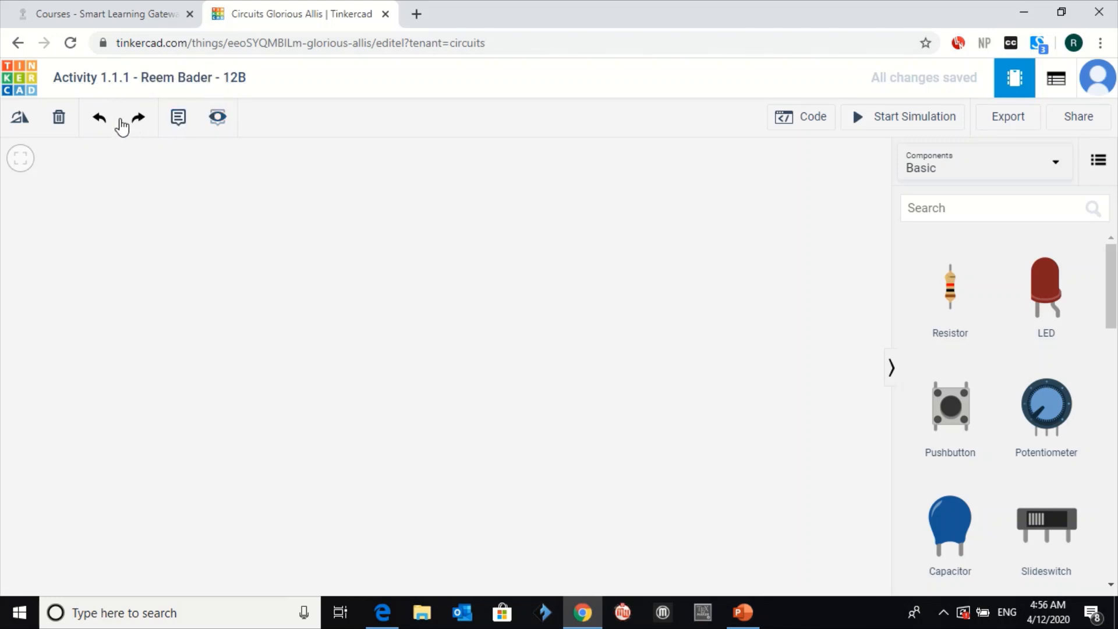
{"action": "mouse_move", "coordinate": [171, 82]}
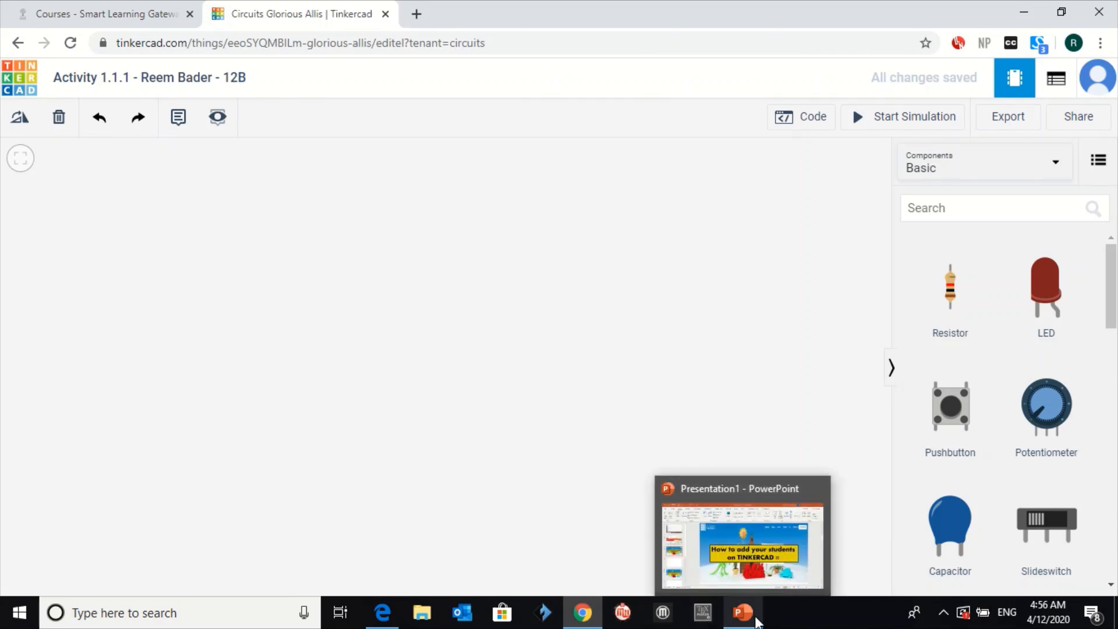
{"action": "mouse_move", "coordinate": [574, 7]}
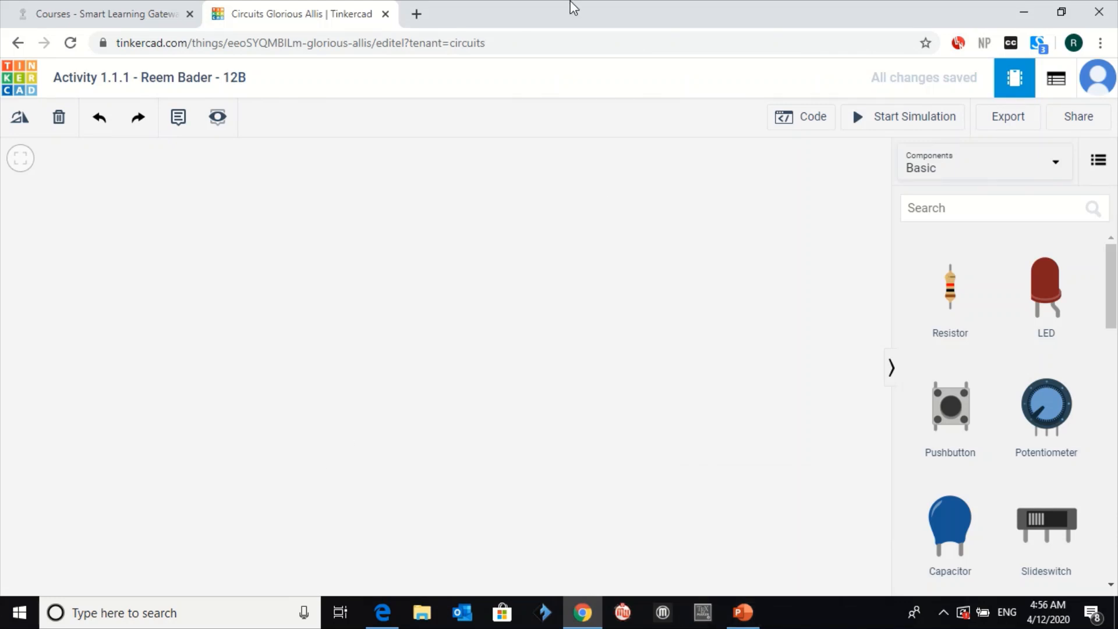